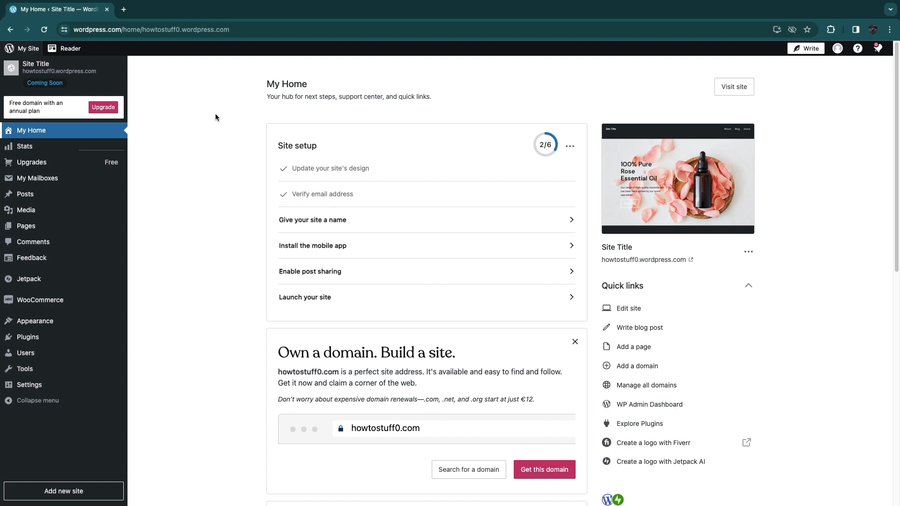
mouse_move(185, 138)
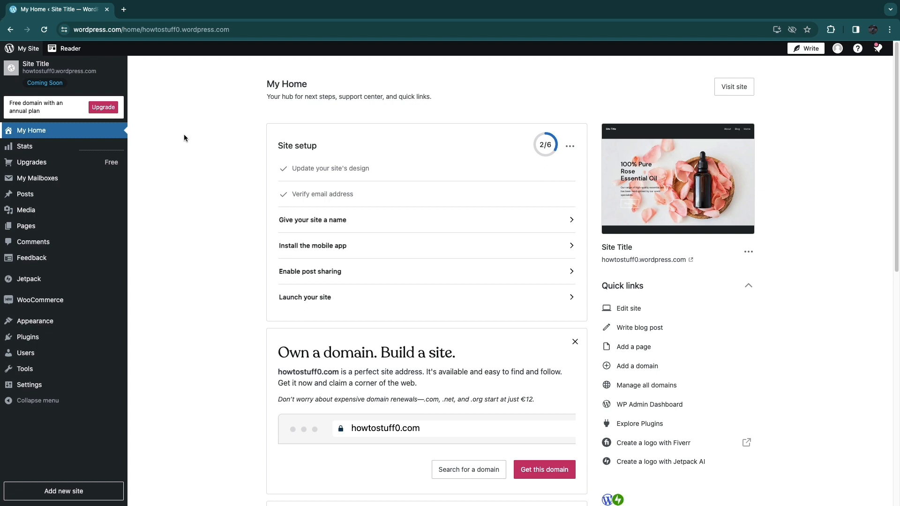
mouse_move(193, 132)
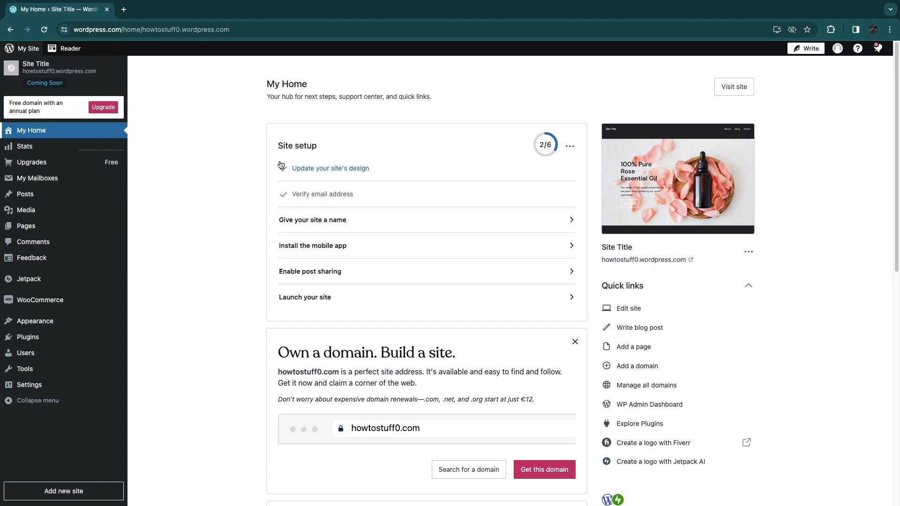
mouse_move(633, 347)
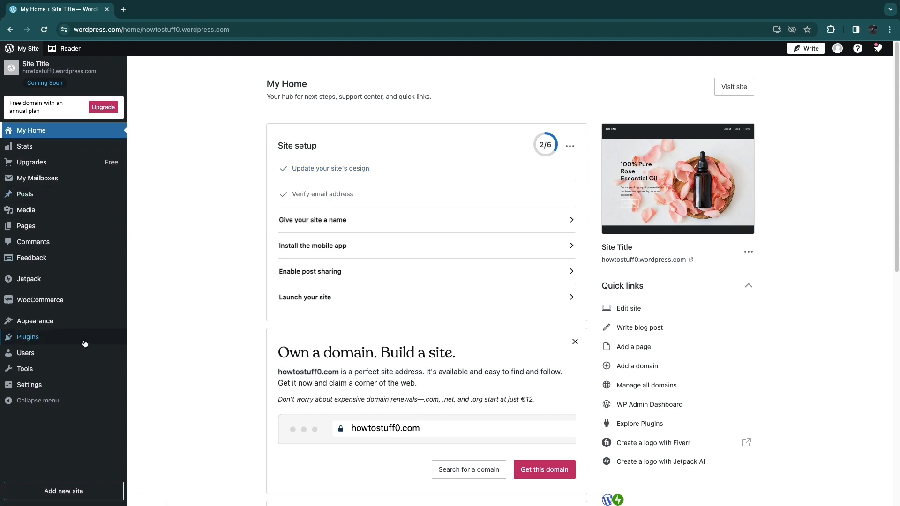
Search the plugins directory for 'stripe payments'
click(28, 337)
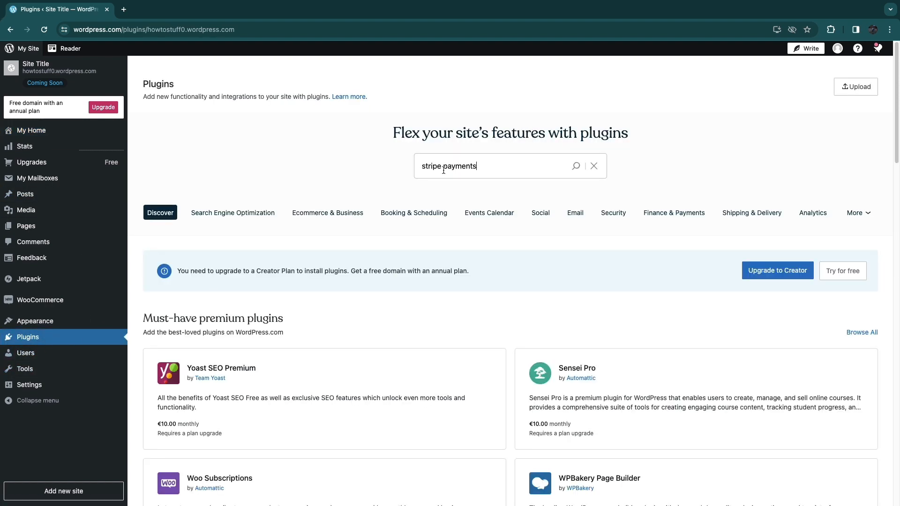
mouse_move(589, 178)
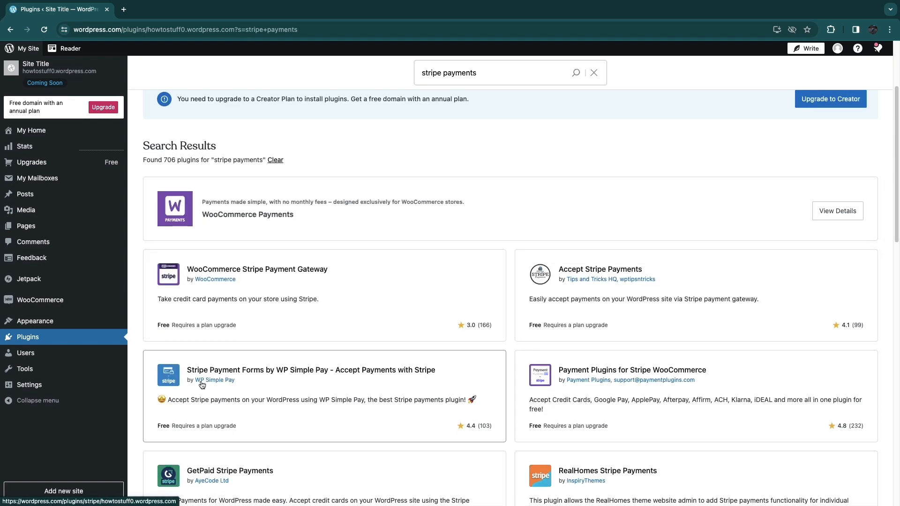
mouse_move(250, 377)
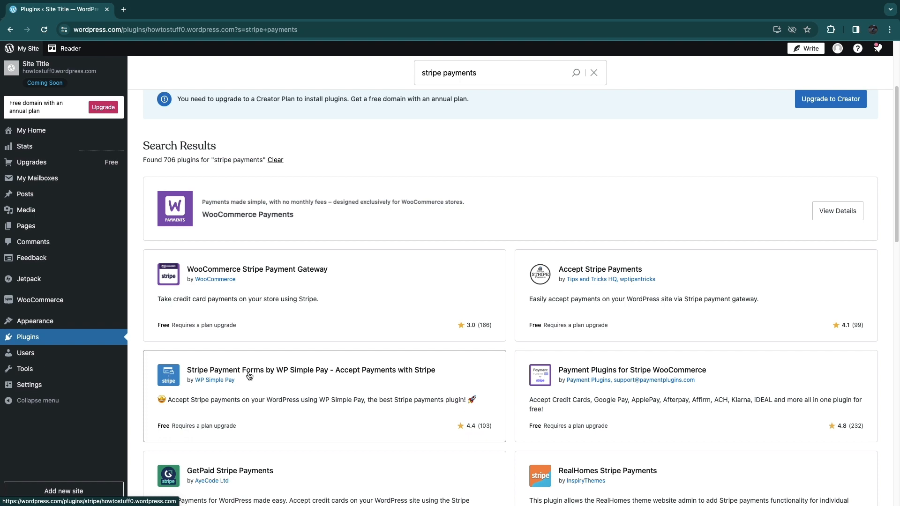
mouse_move(178, 408)
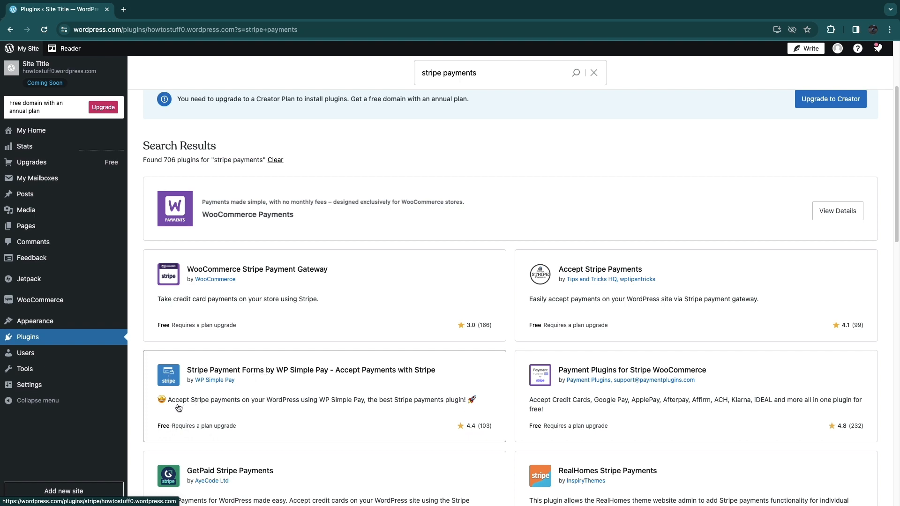
mouse_move(306, 406)
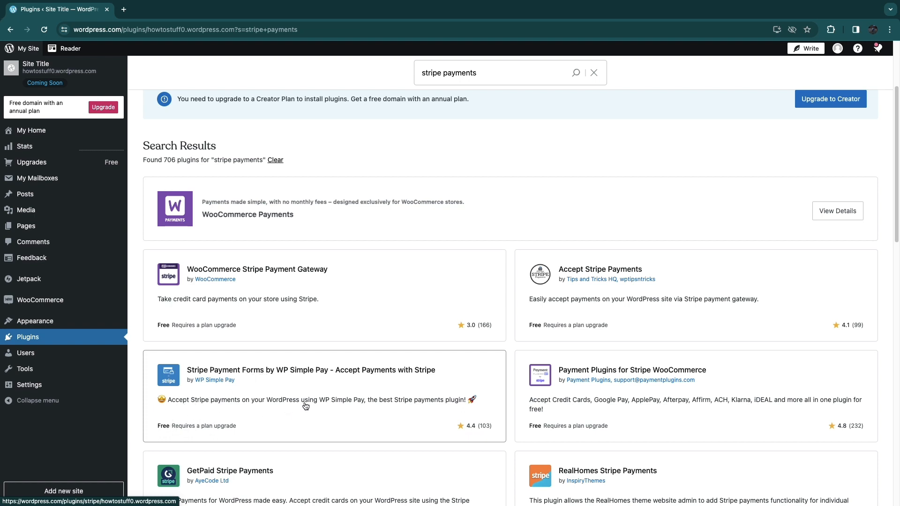
mouse_move(341, 375)
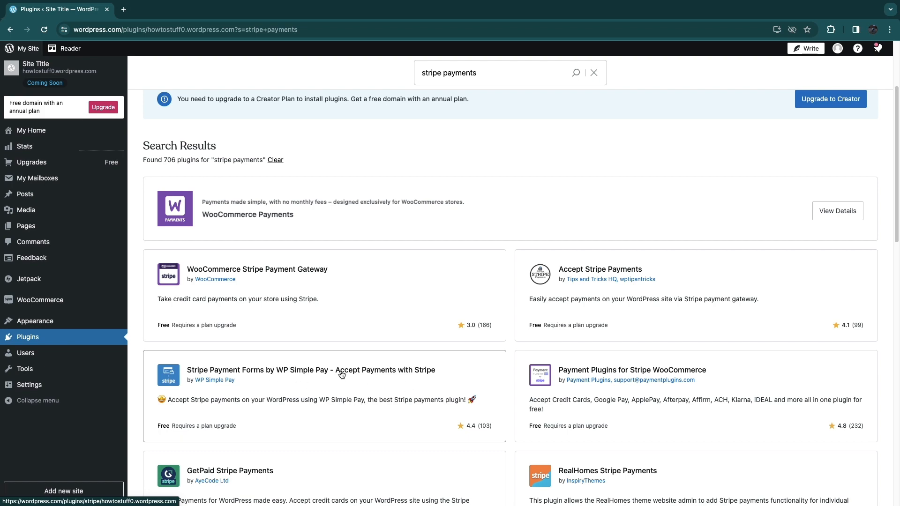
View the Stripe Payment Forms by WP Simple Pay plugin and dismiss its Upgrade and activate prompt
click(312, 370)
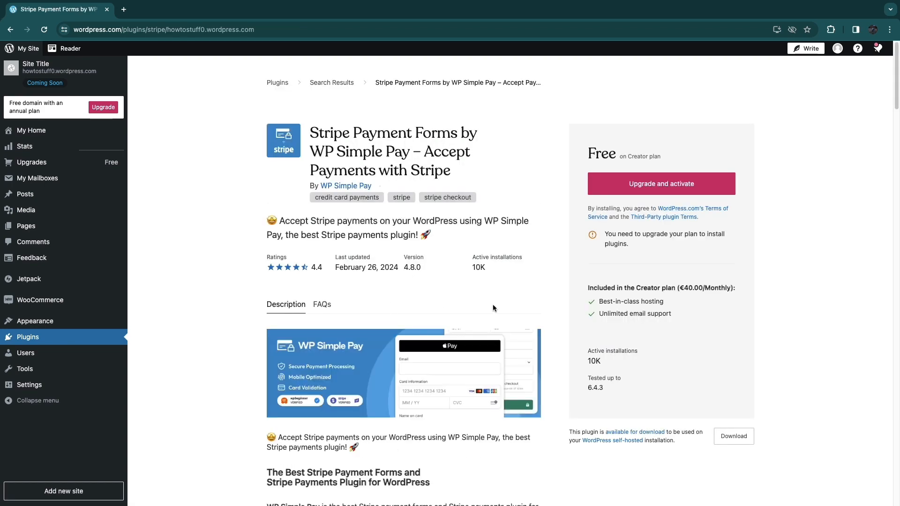
mouse_move(646, 174)
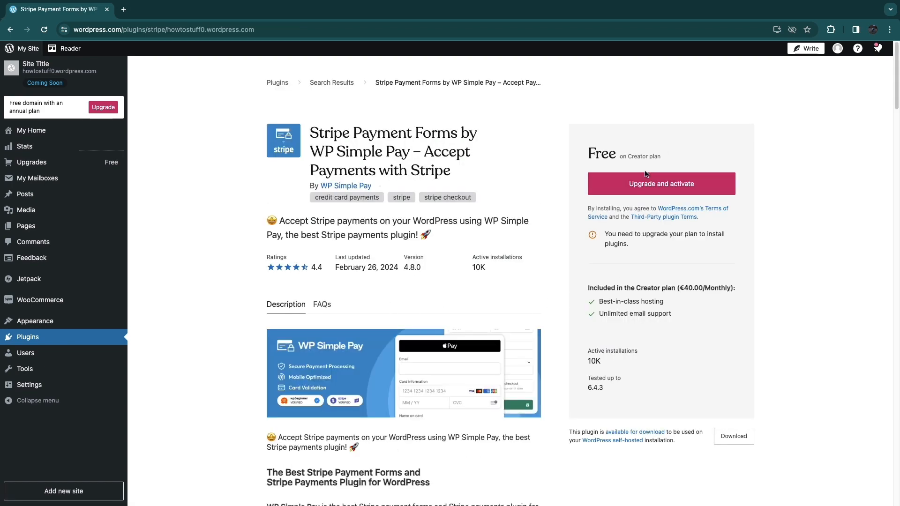
mouse_move(311, 282)
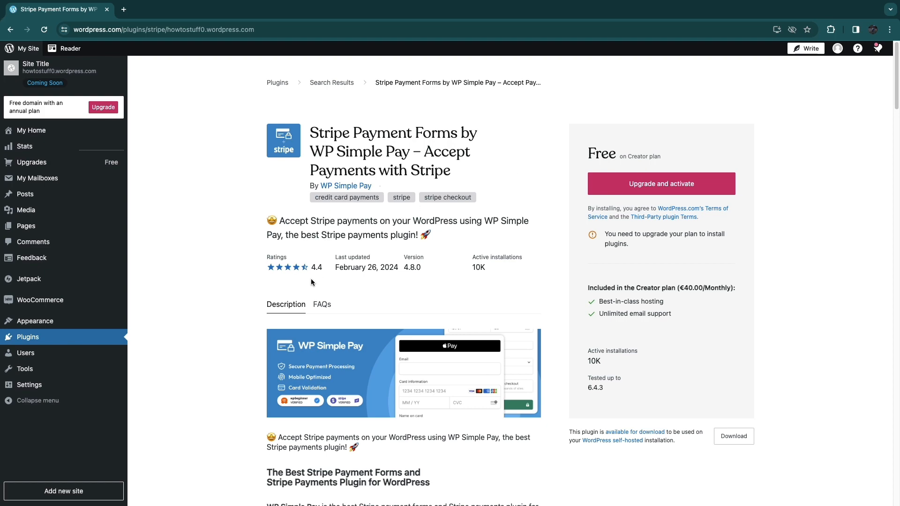
click(661, 183)
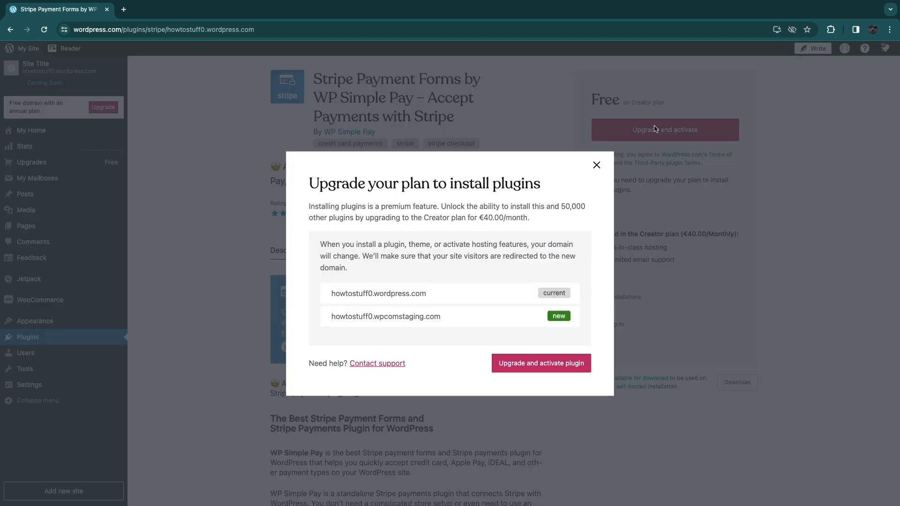
click(596, 165)
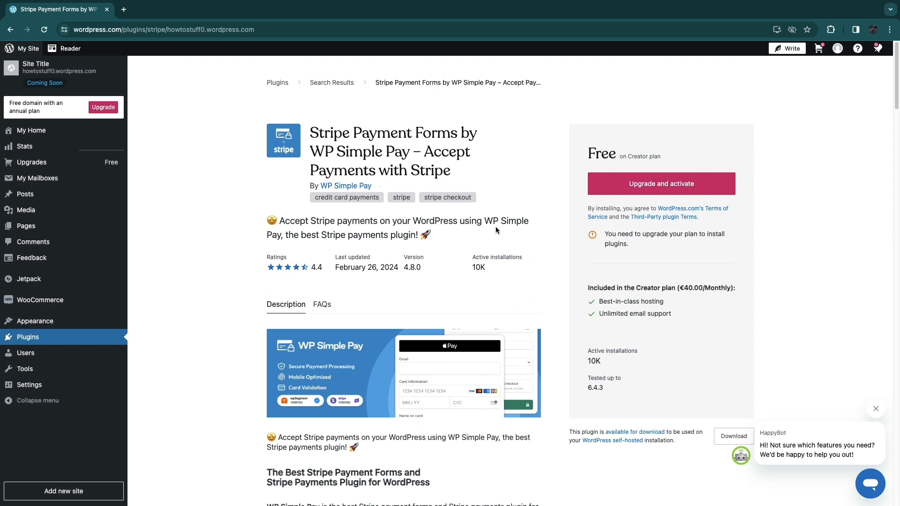
mouse_move(469, 216)
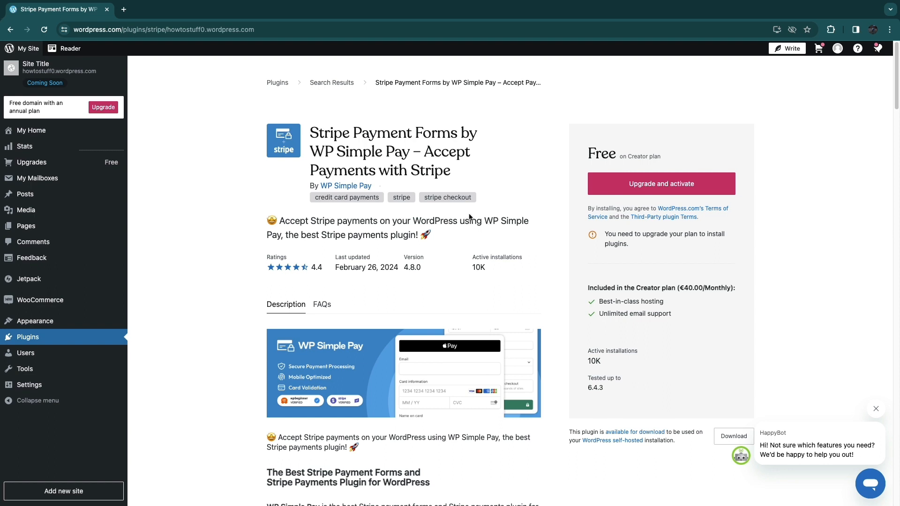
mouse_move(262, 104)
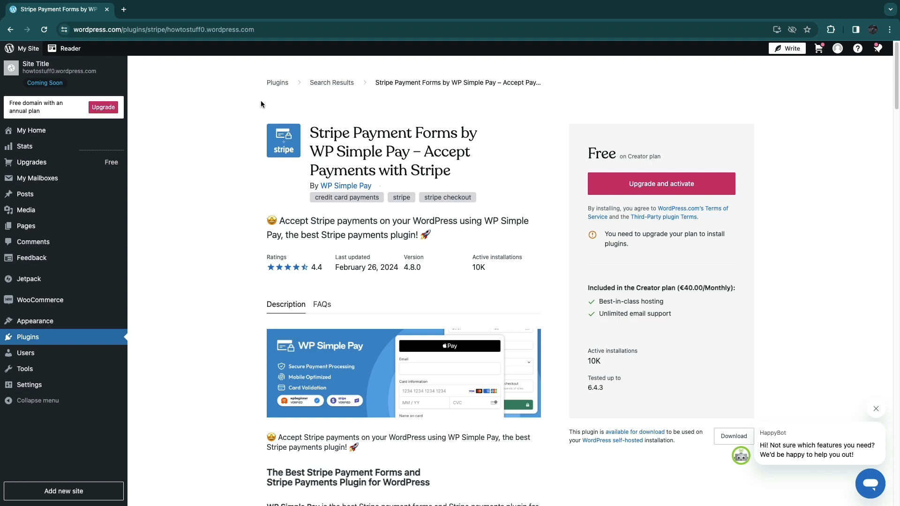
mouse_move(283, 167)
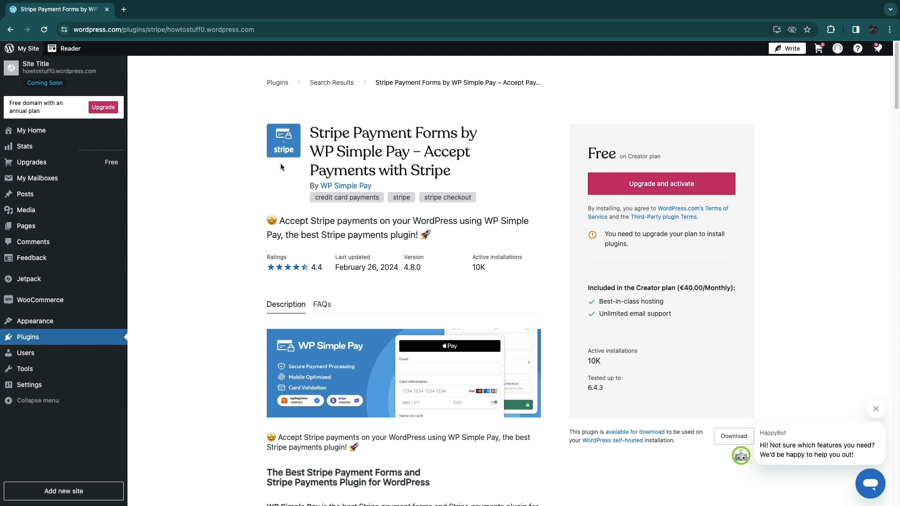
mouse_move(217, 204)
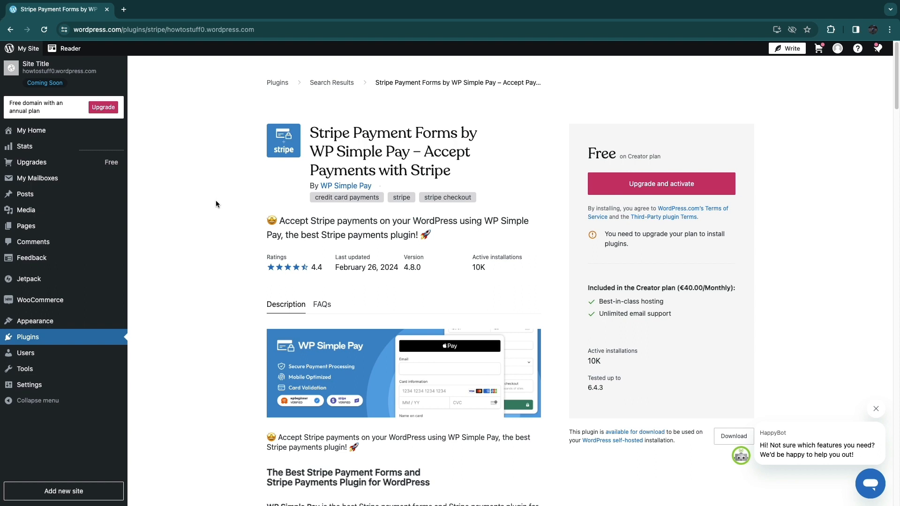
mouse_move(236, 112)
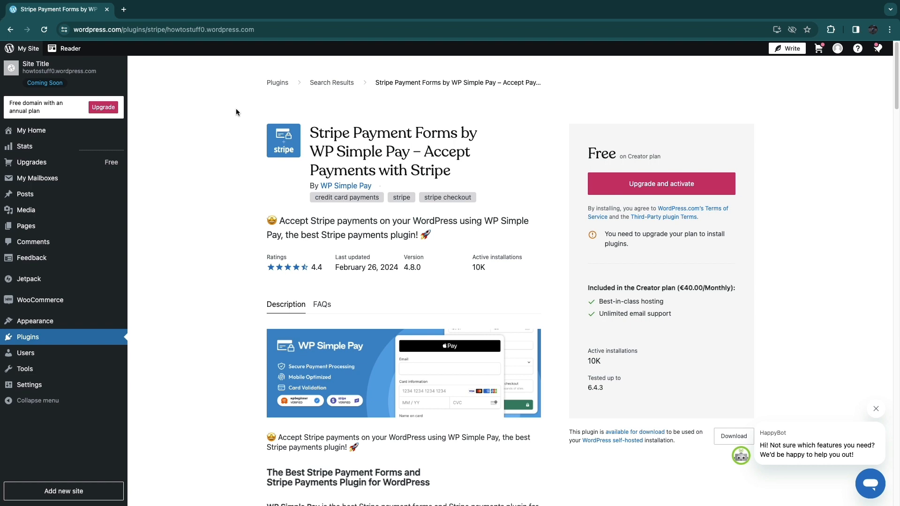
mouse_move(292, 133)
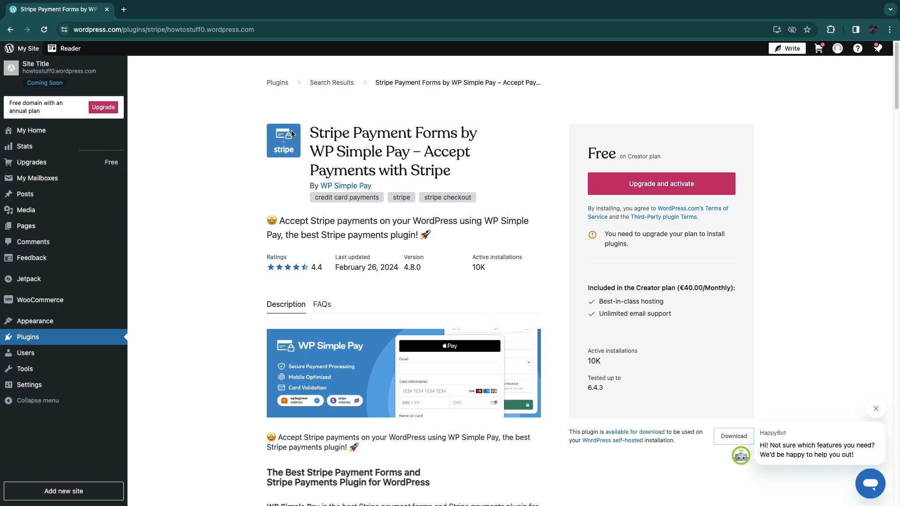